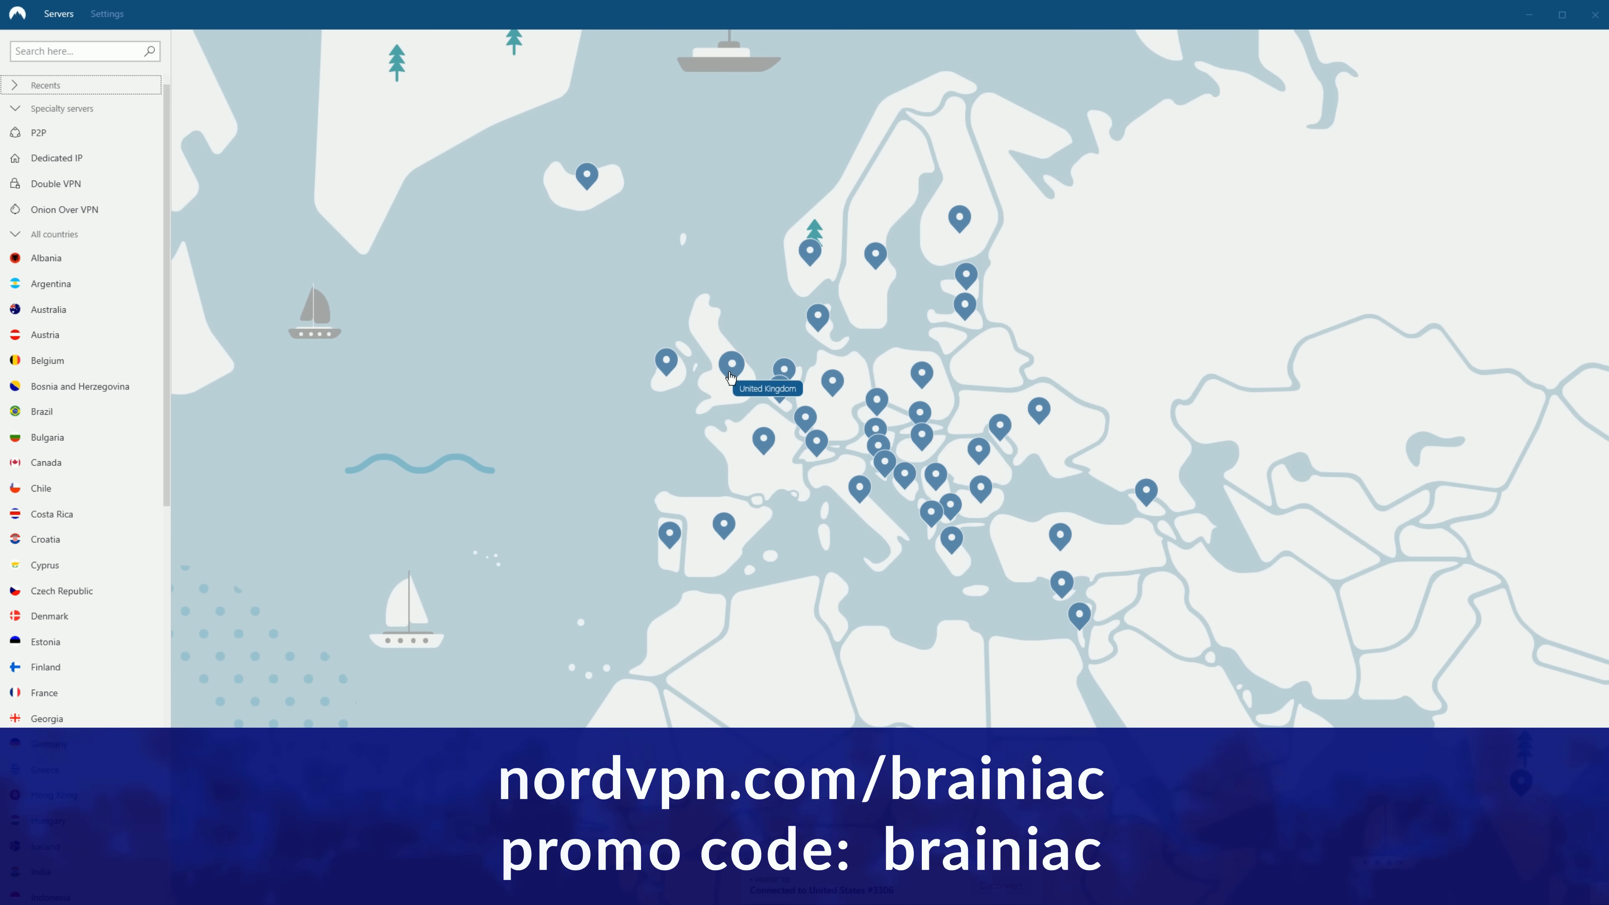
pyautogui.moveTo(722, 517)
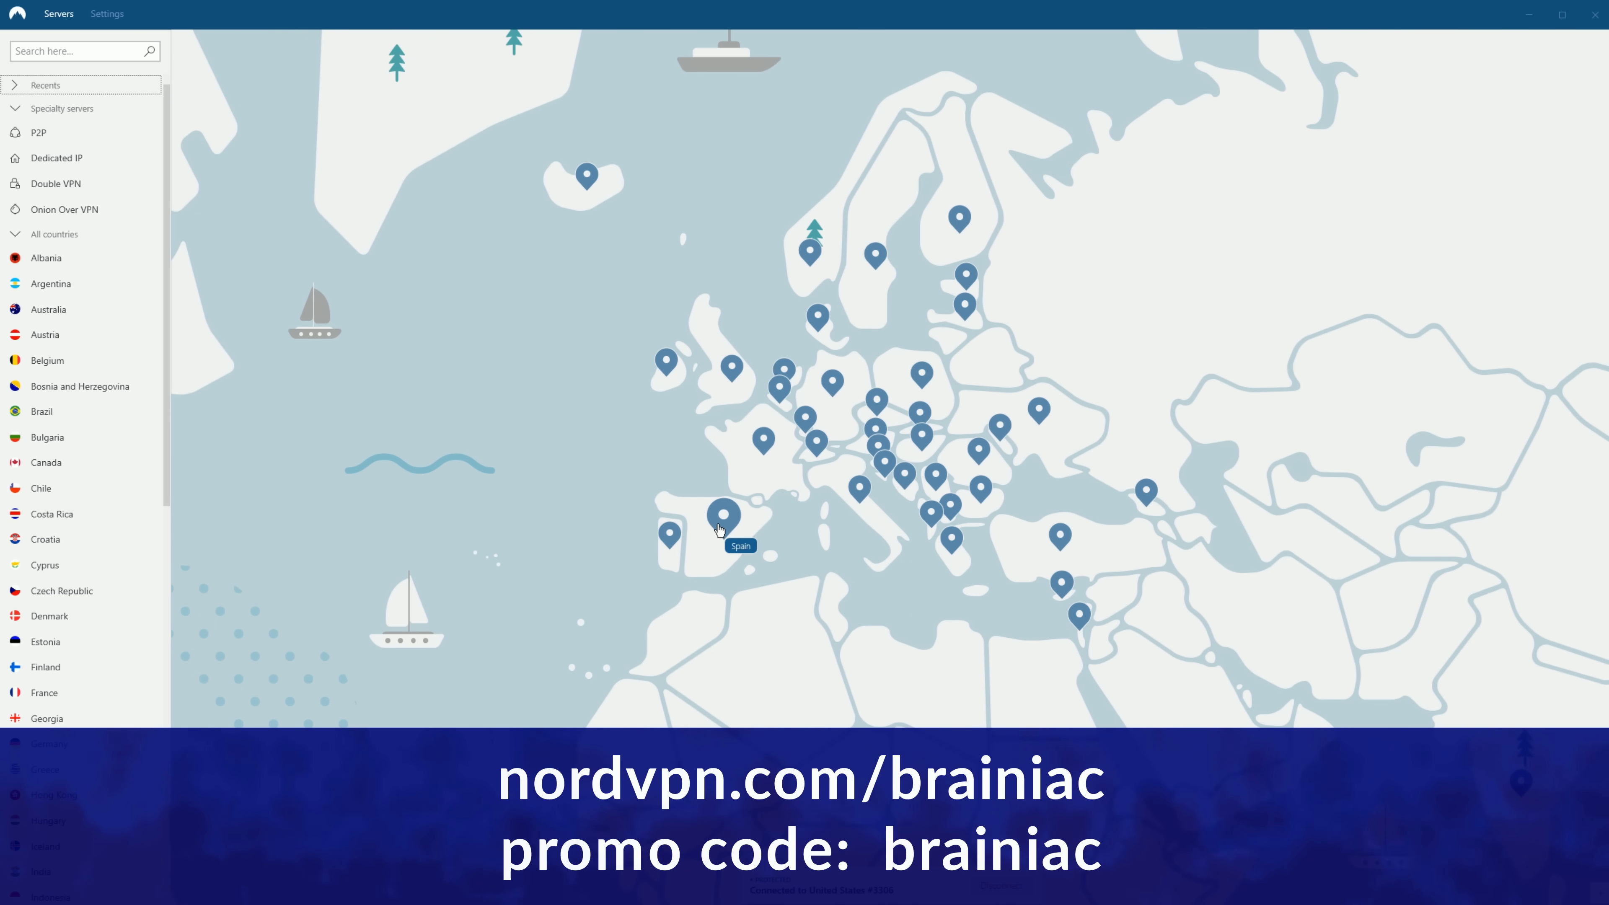
pyautogui.moveTo(833, 371)
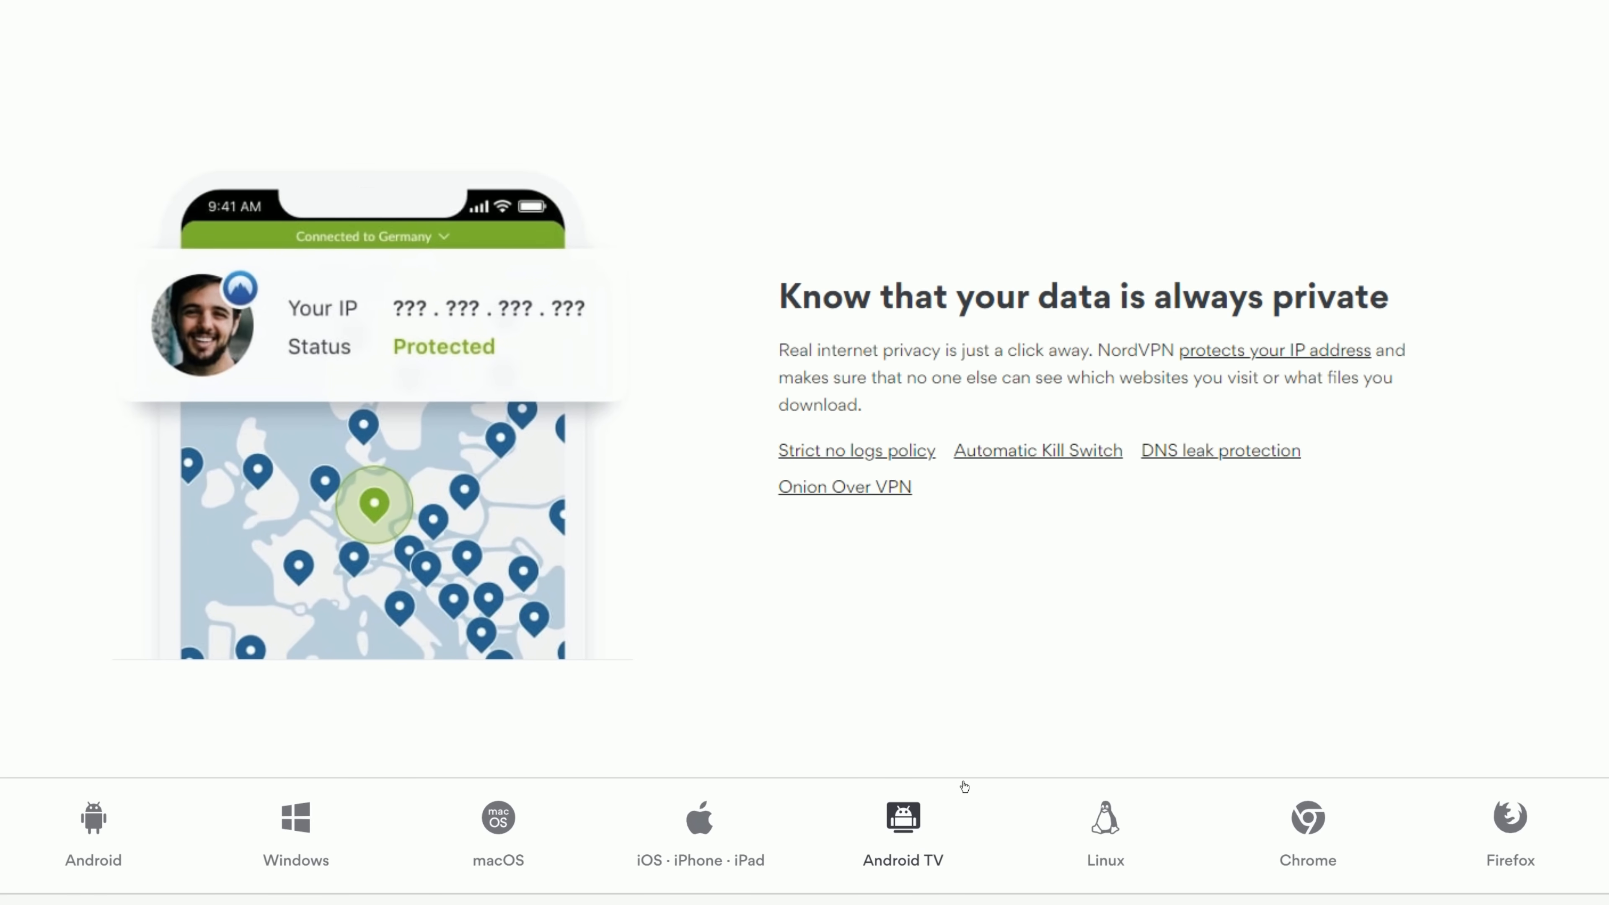
# - Scroll the server location list through Asia Pacific and The Americas, then return to the app
pyautogui.scroll(-3)
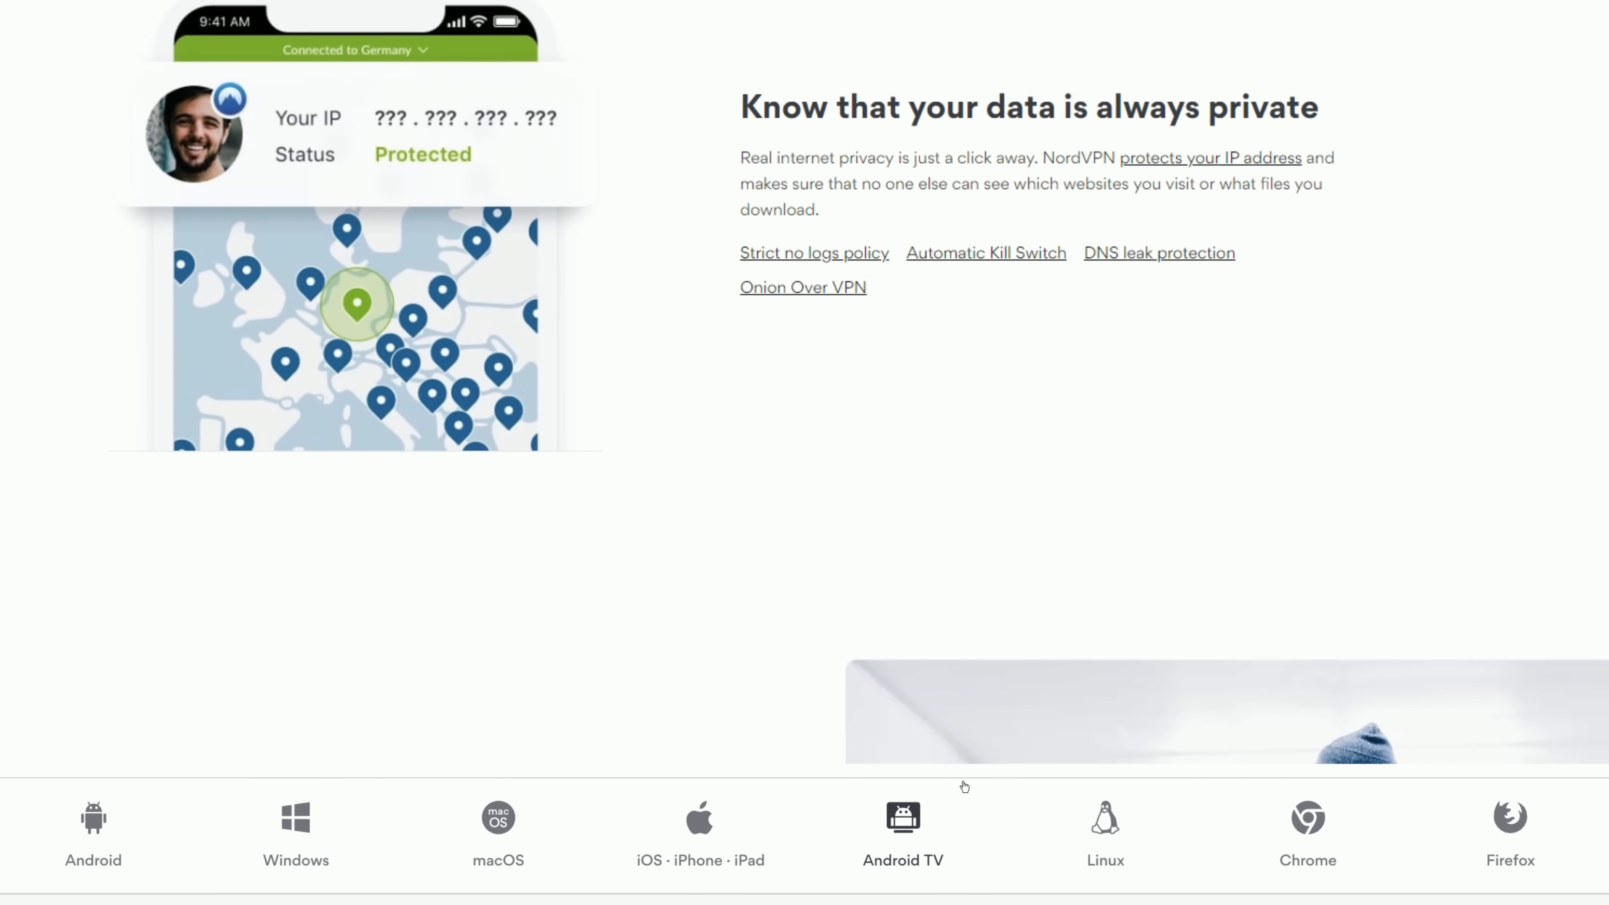
pyautogui.scroll(-3)
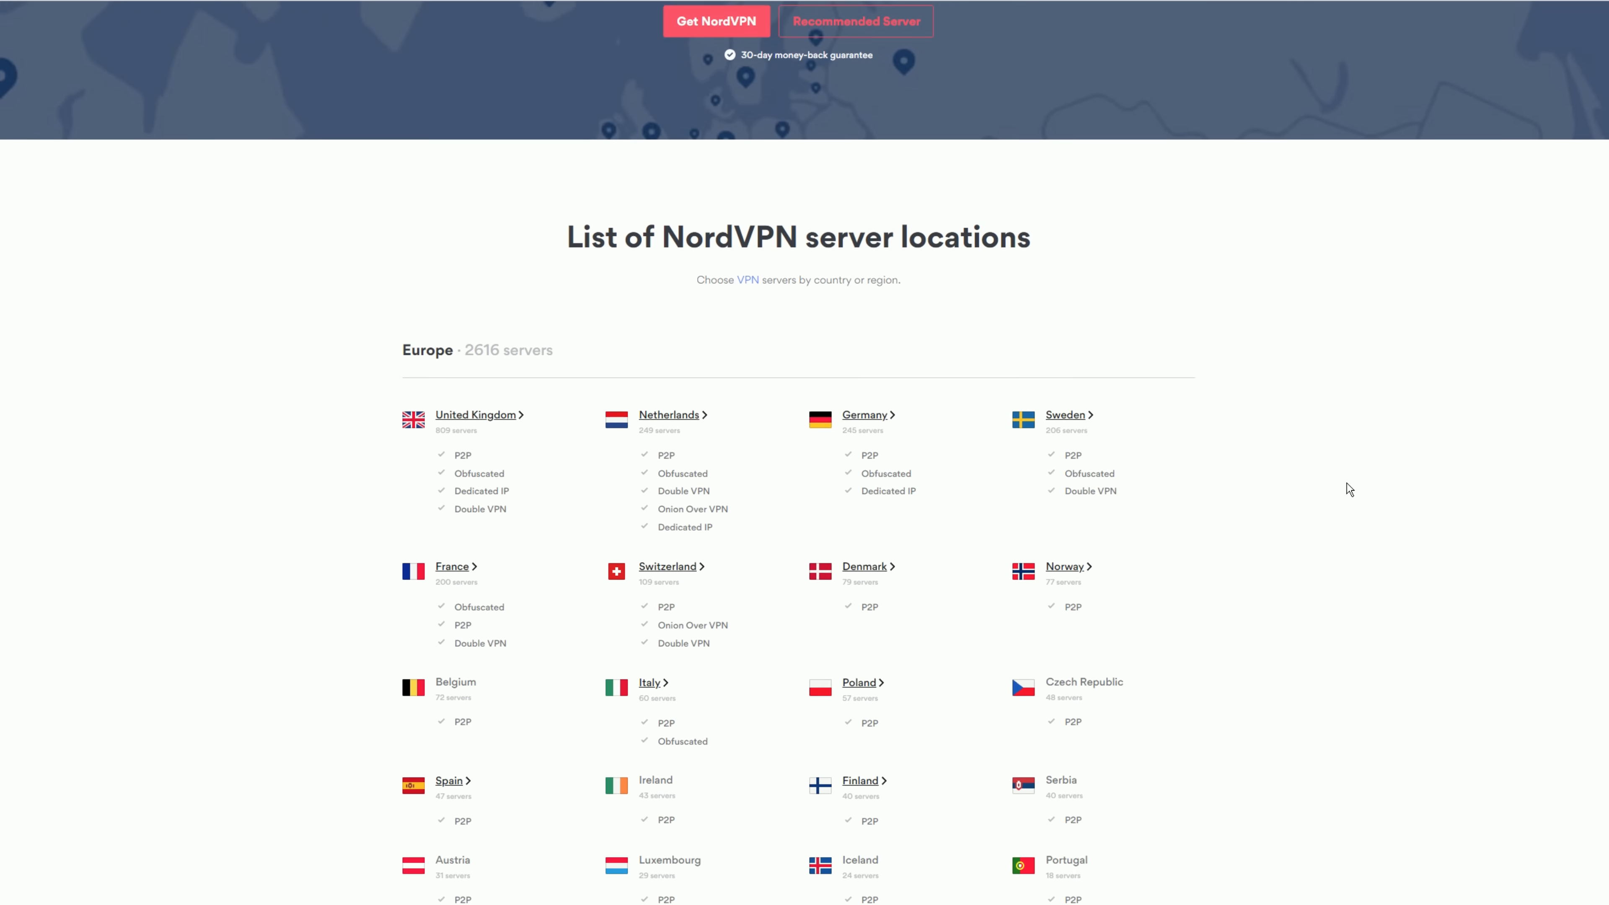
pyautogui.scroll(-3)
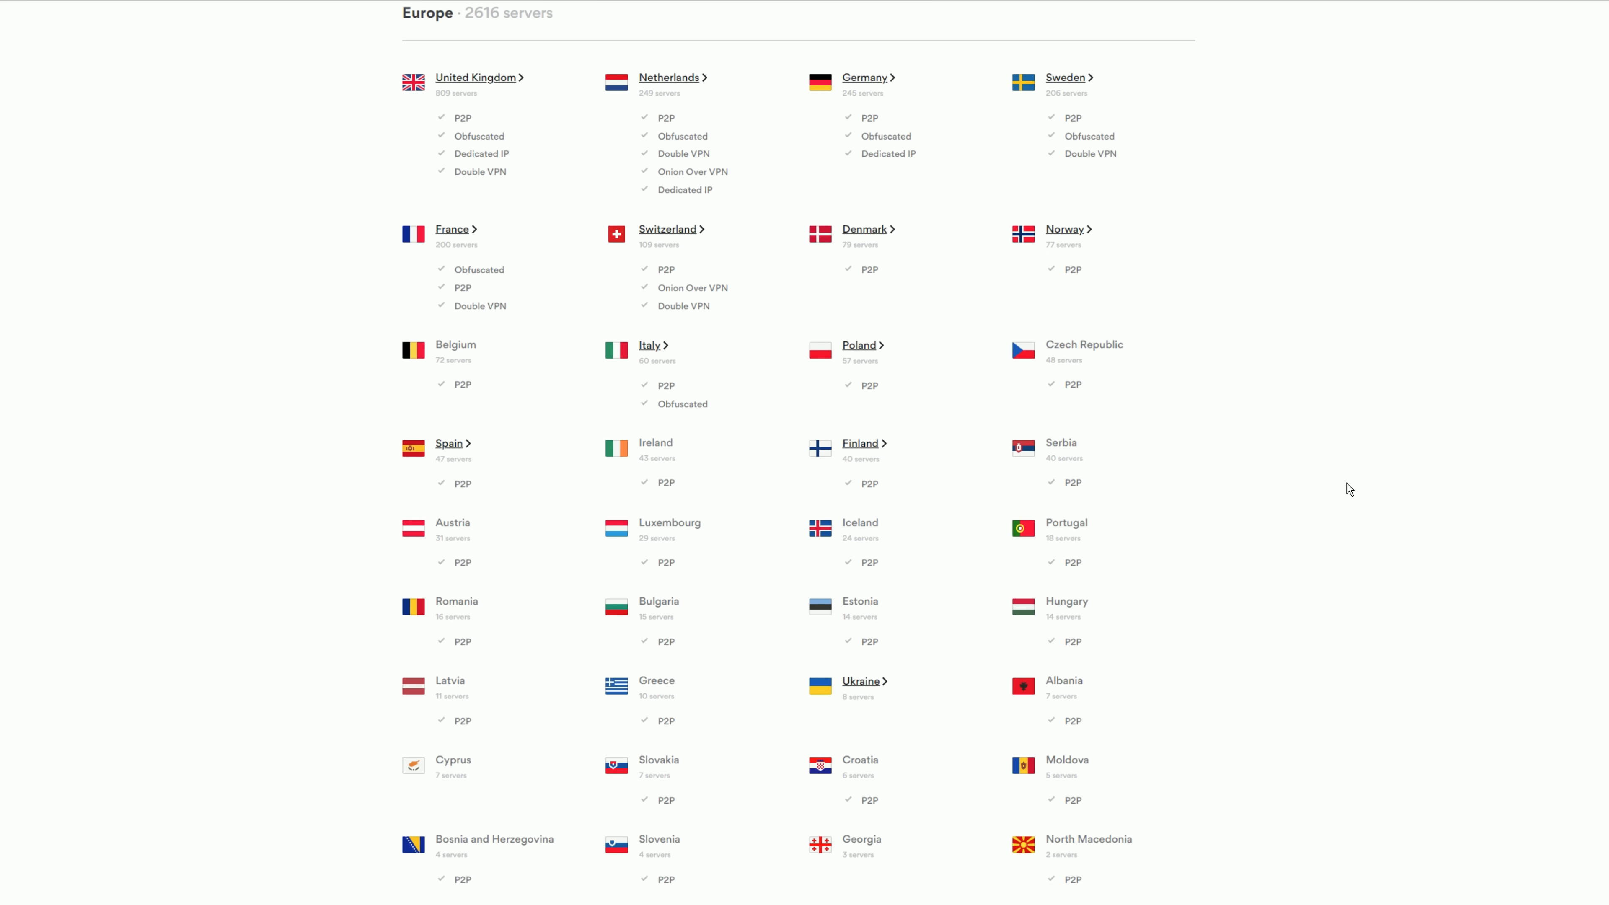
pyautogui.scroll(-3)
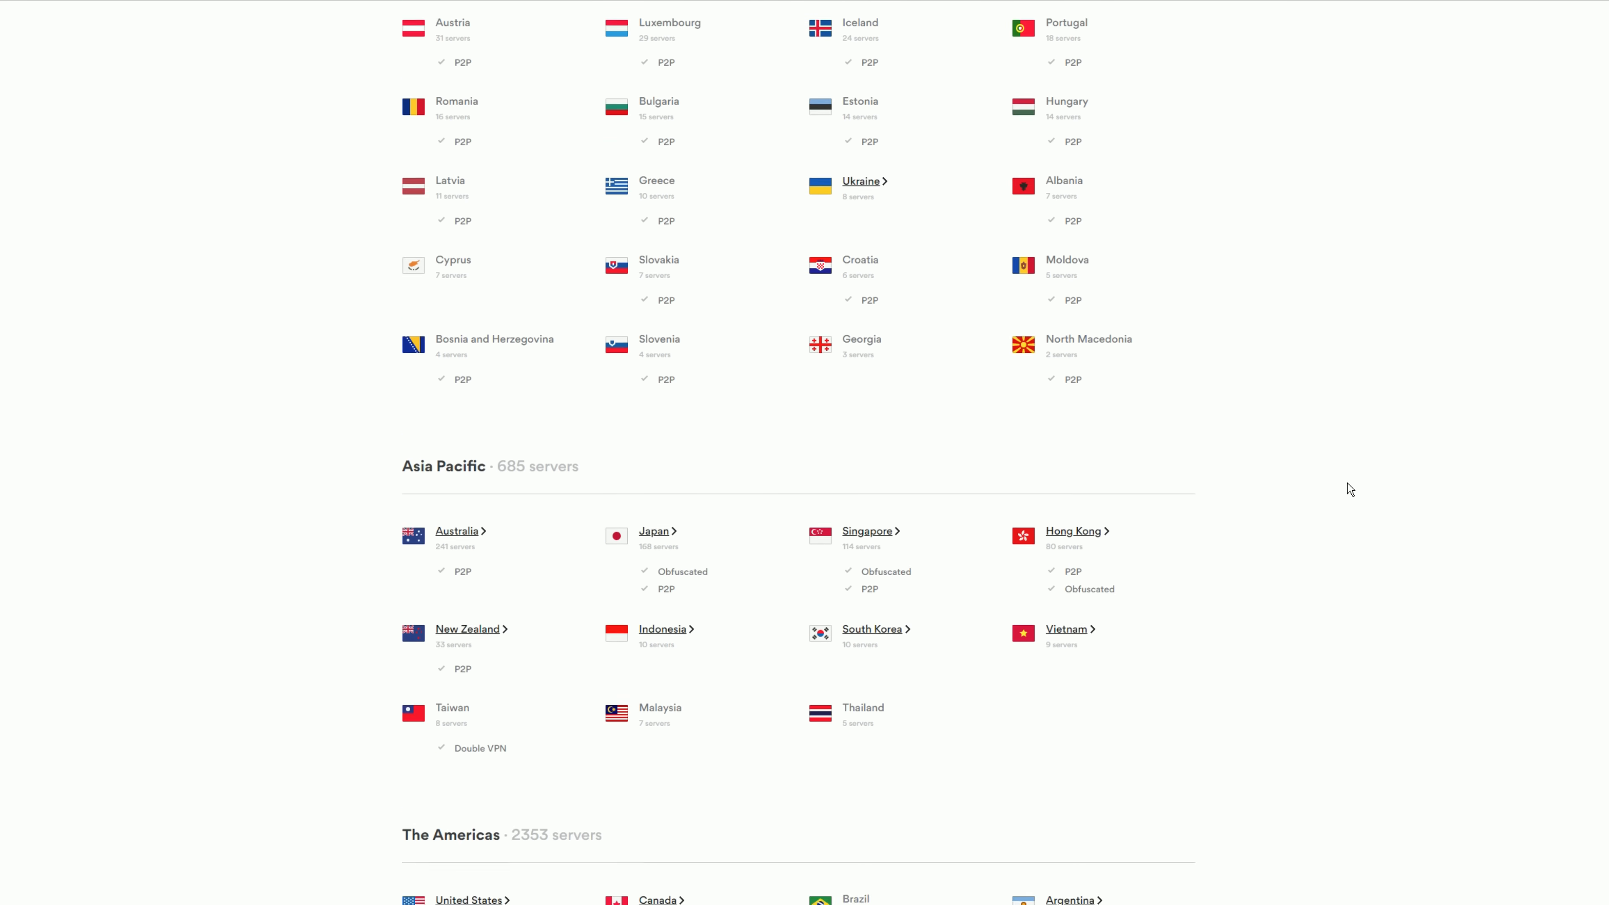
pyautogui.scroll(-3)
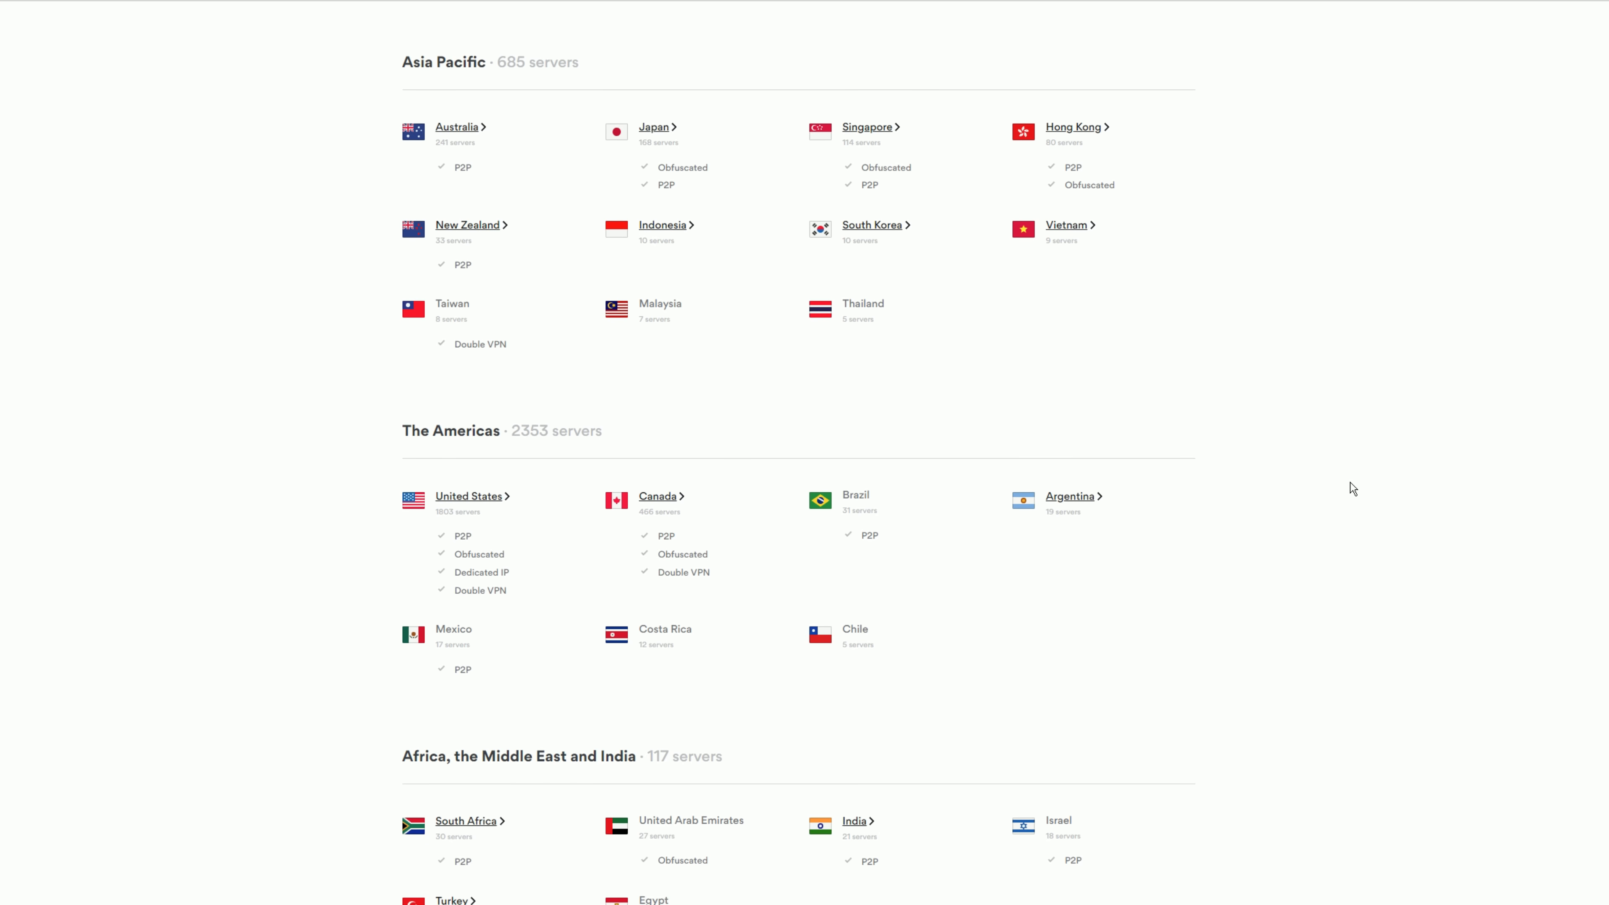
pyautogui.click(400, 41)
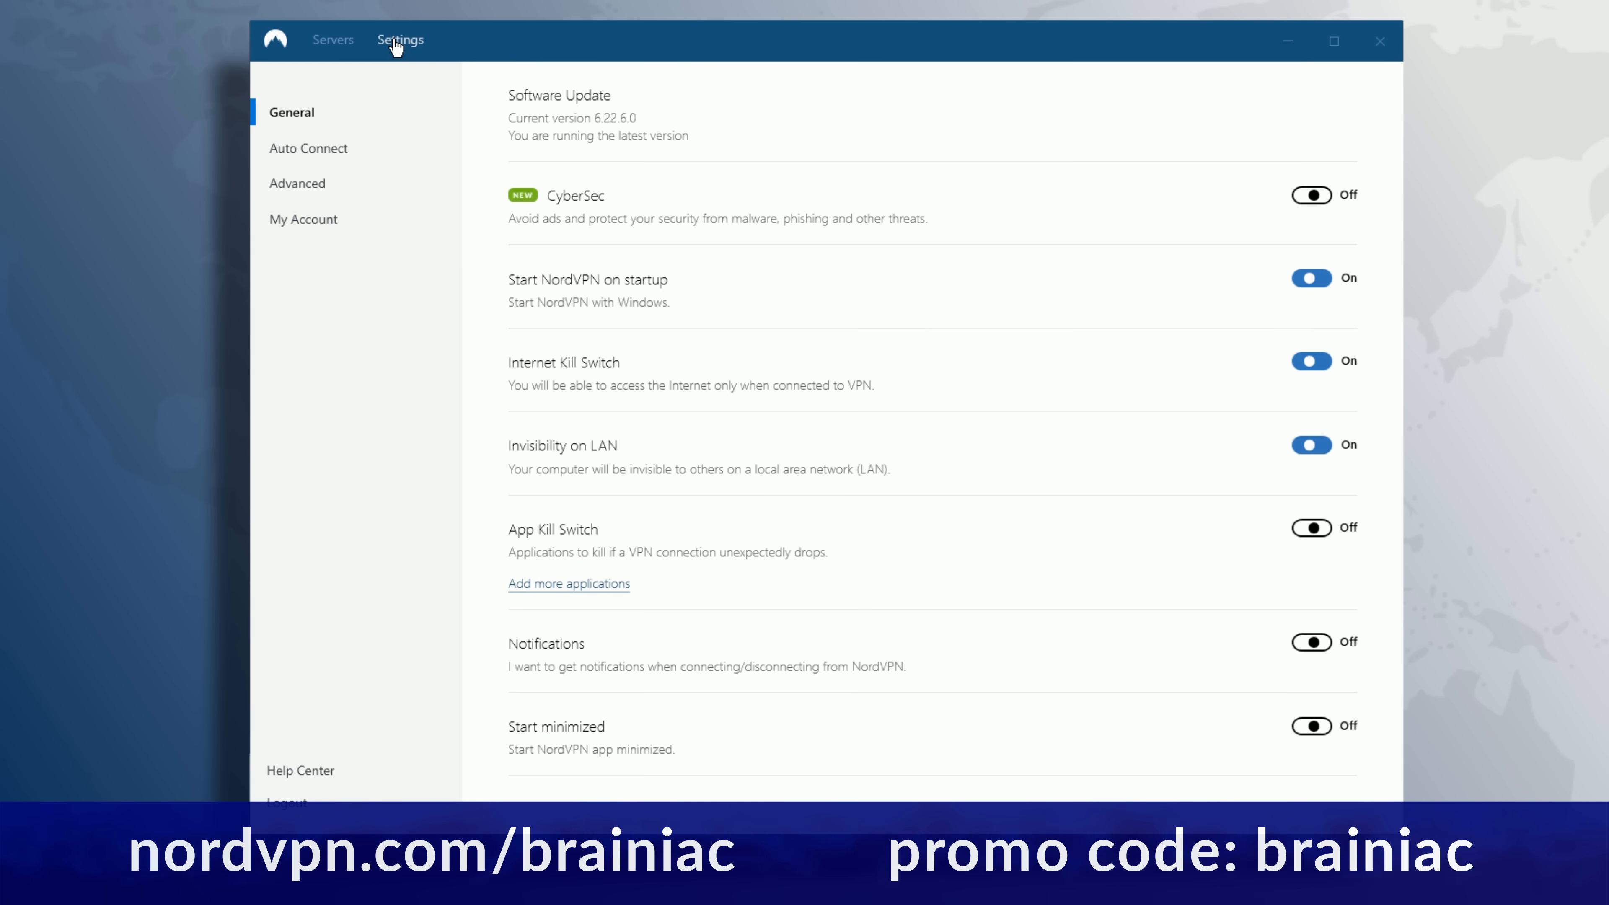
# - Show the Auto Connect settings and the 'Auto connect to' destination choices
pyautogui.click(307, 147)
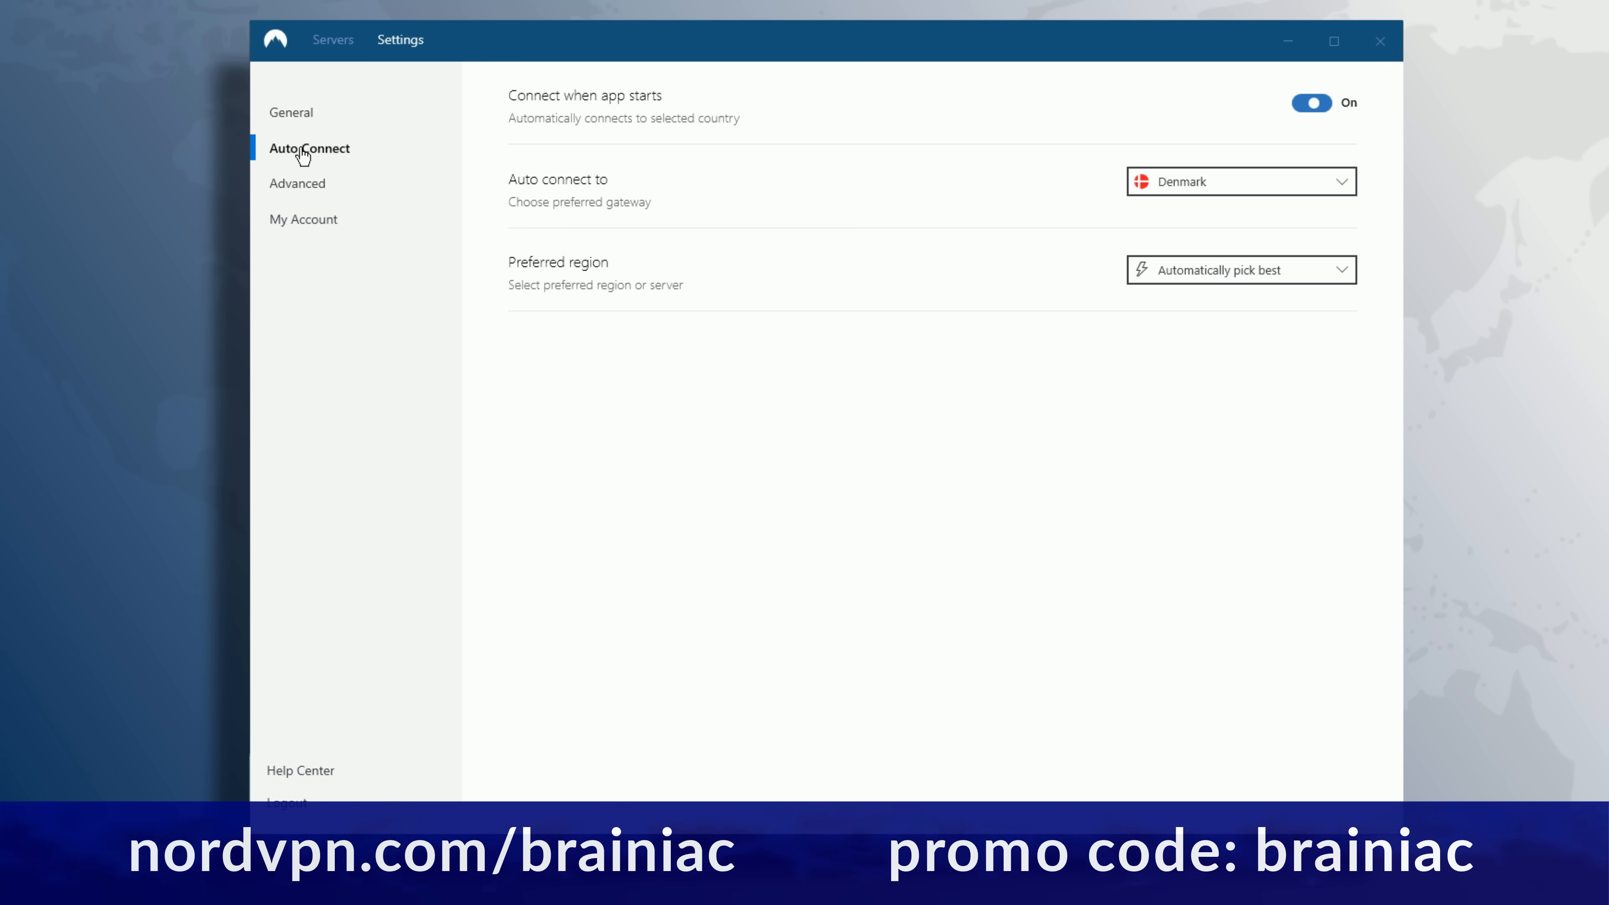
pyautogui.click(1240, 181)
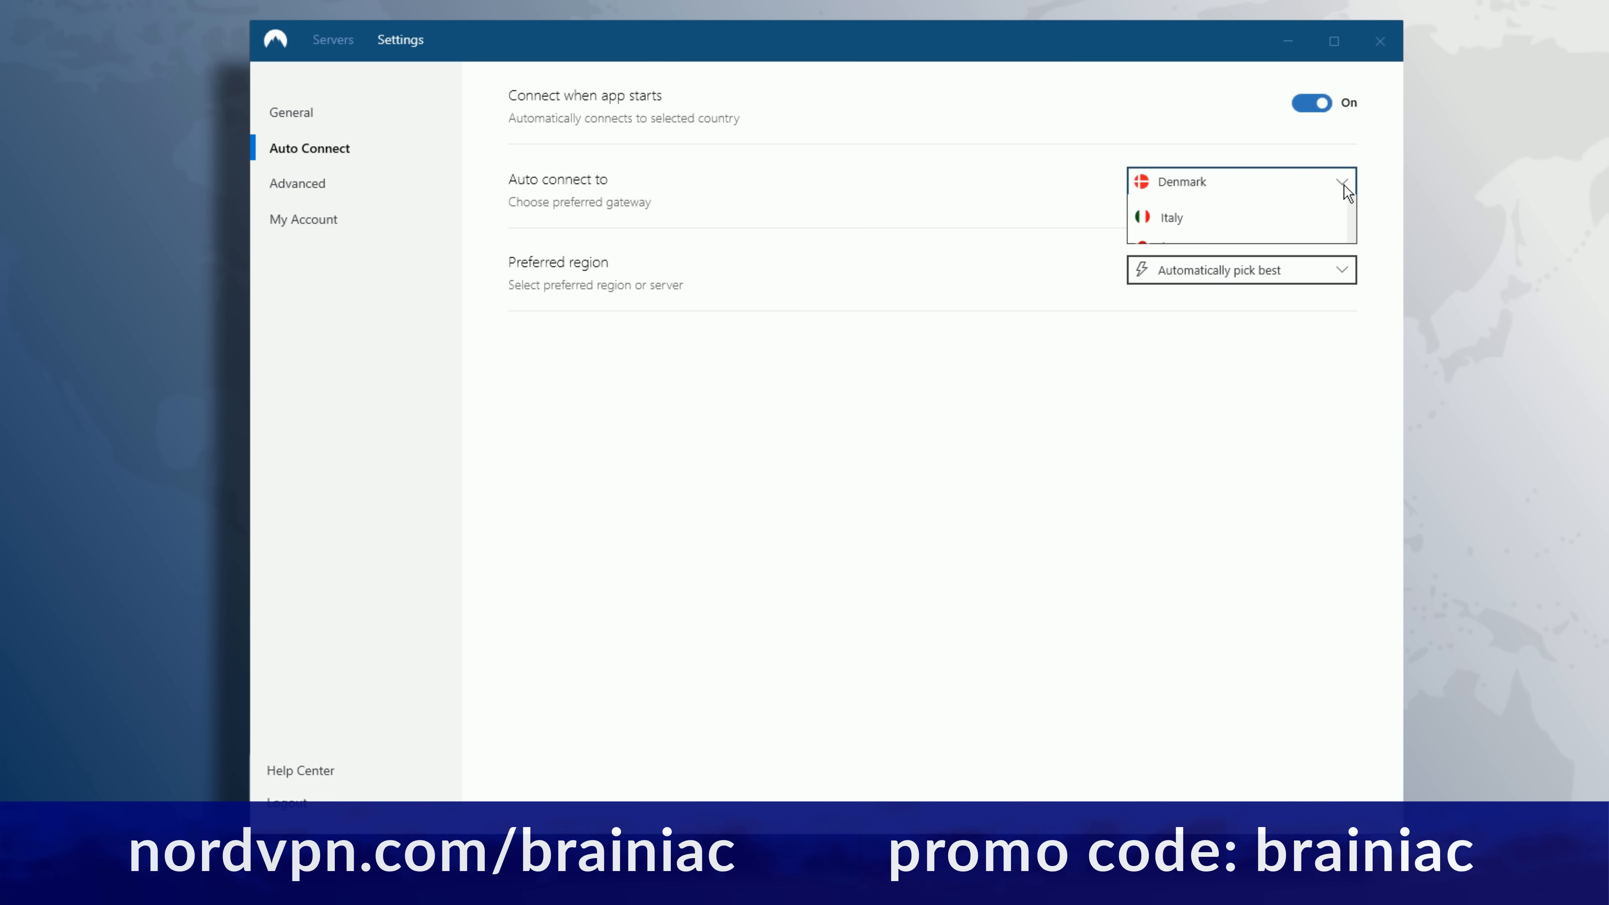
pyautogui.click(1239, 181)
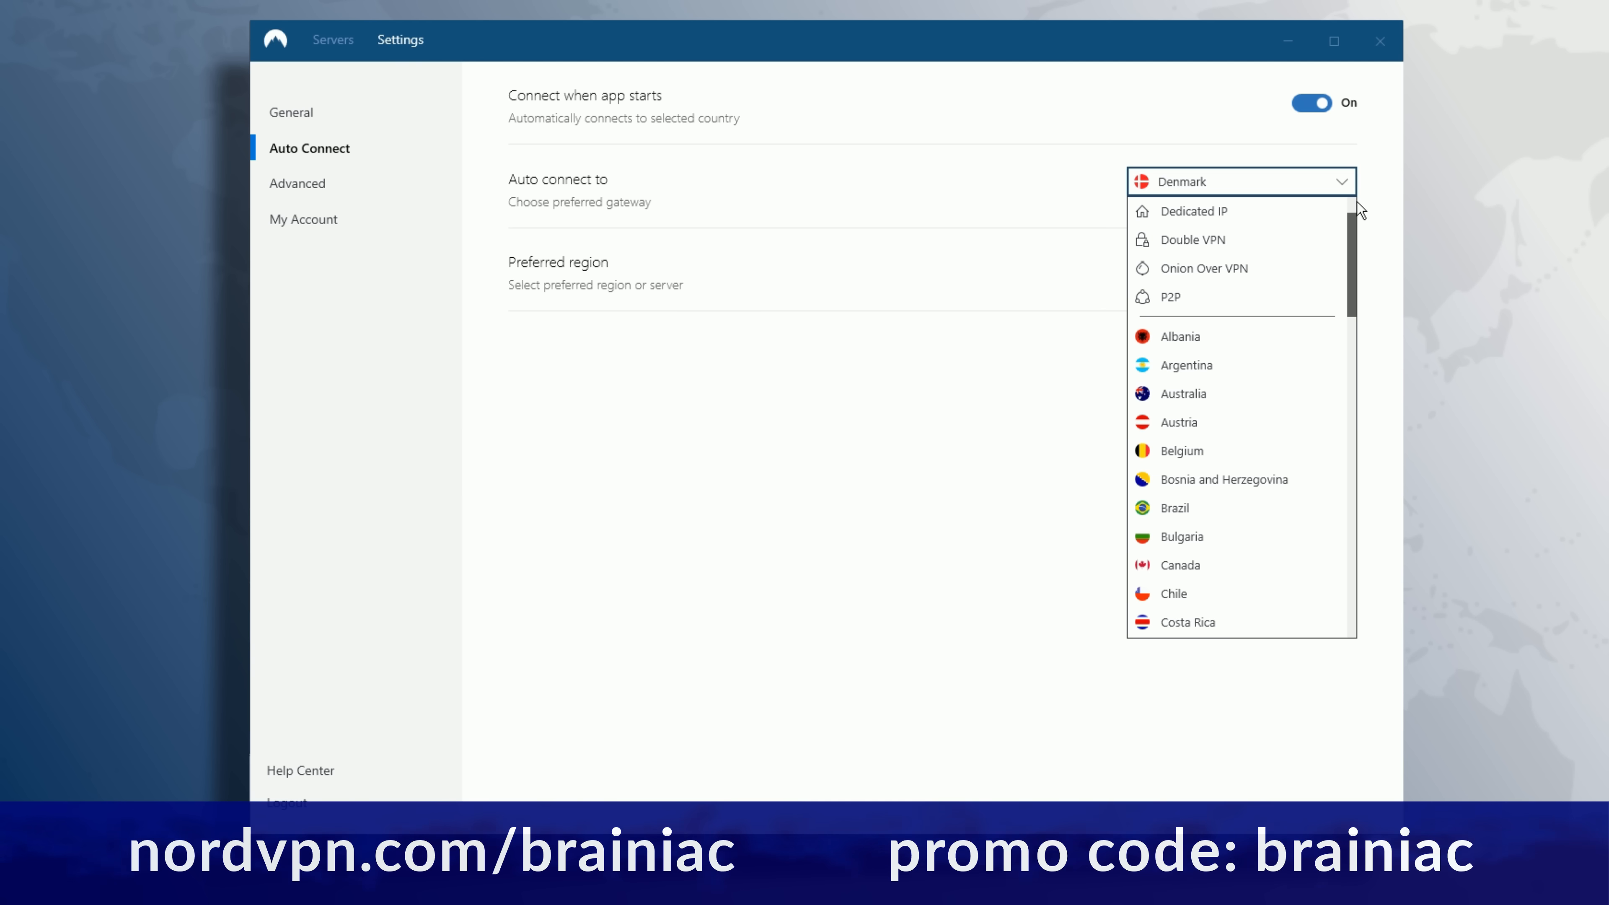
pyautogui.scroll(-3)
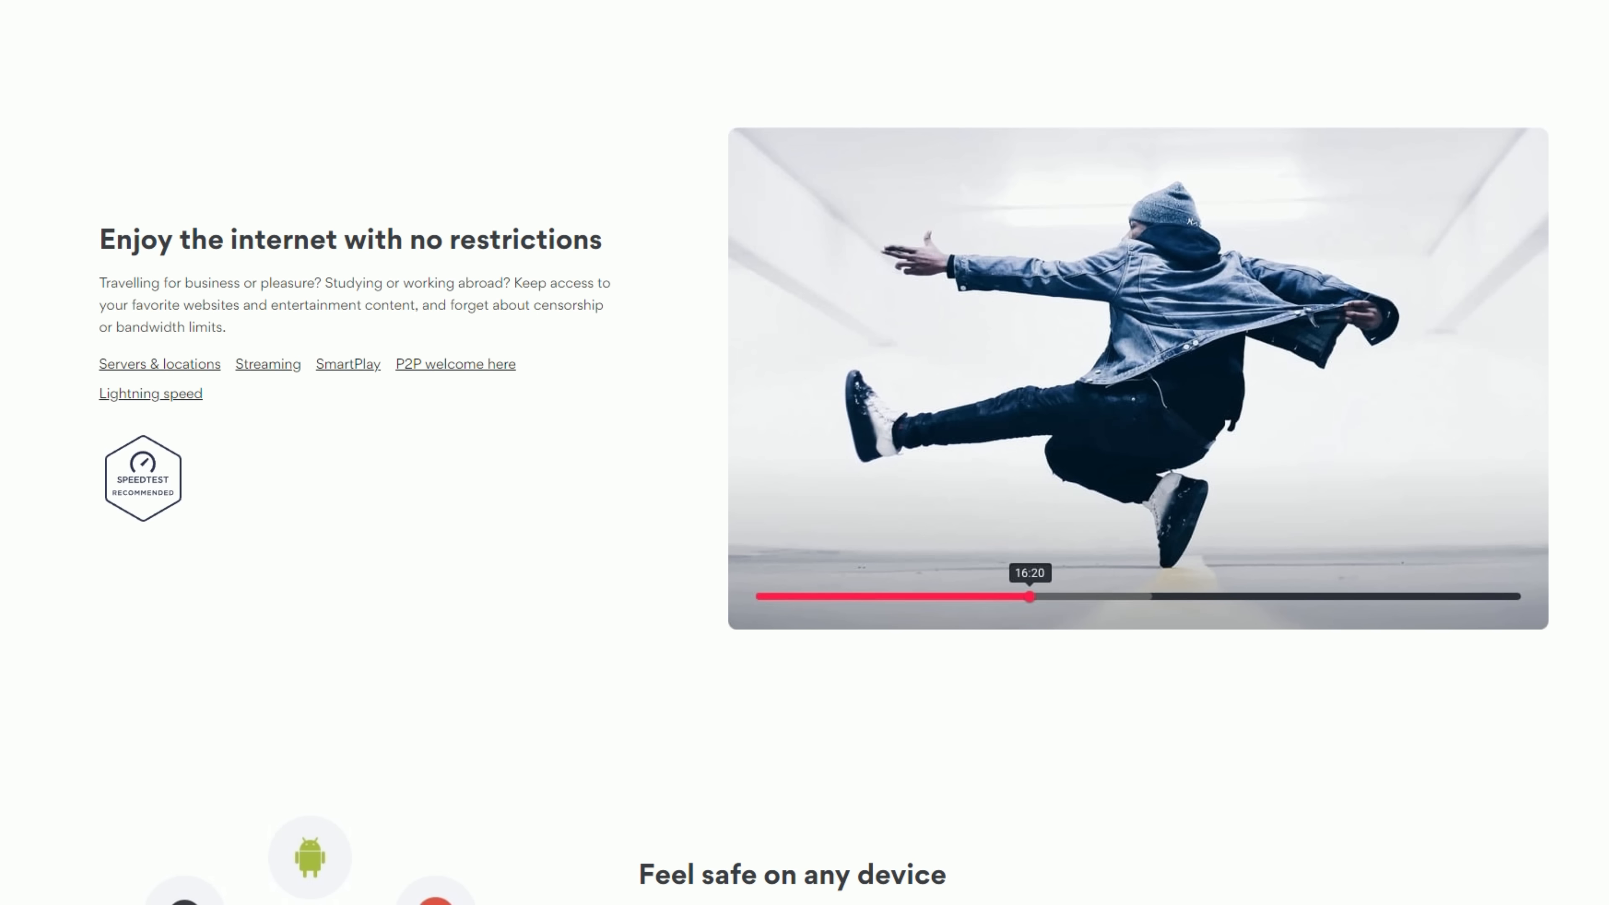
# - Scroll to the 'Enjoy the internet with no restrictions' section
pyautogui.scroll(-3)
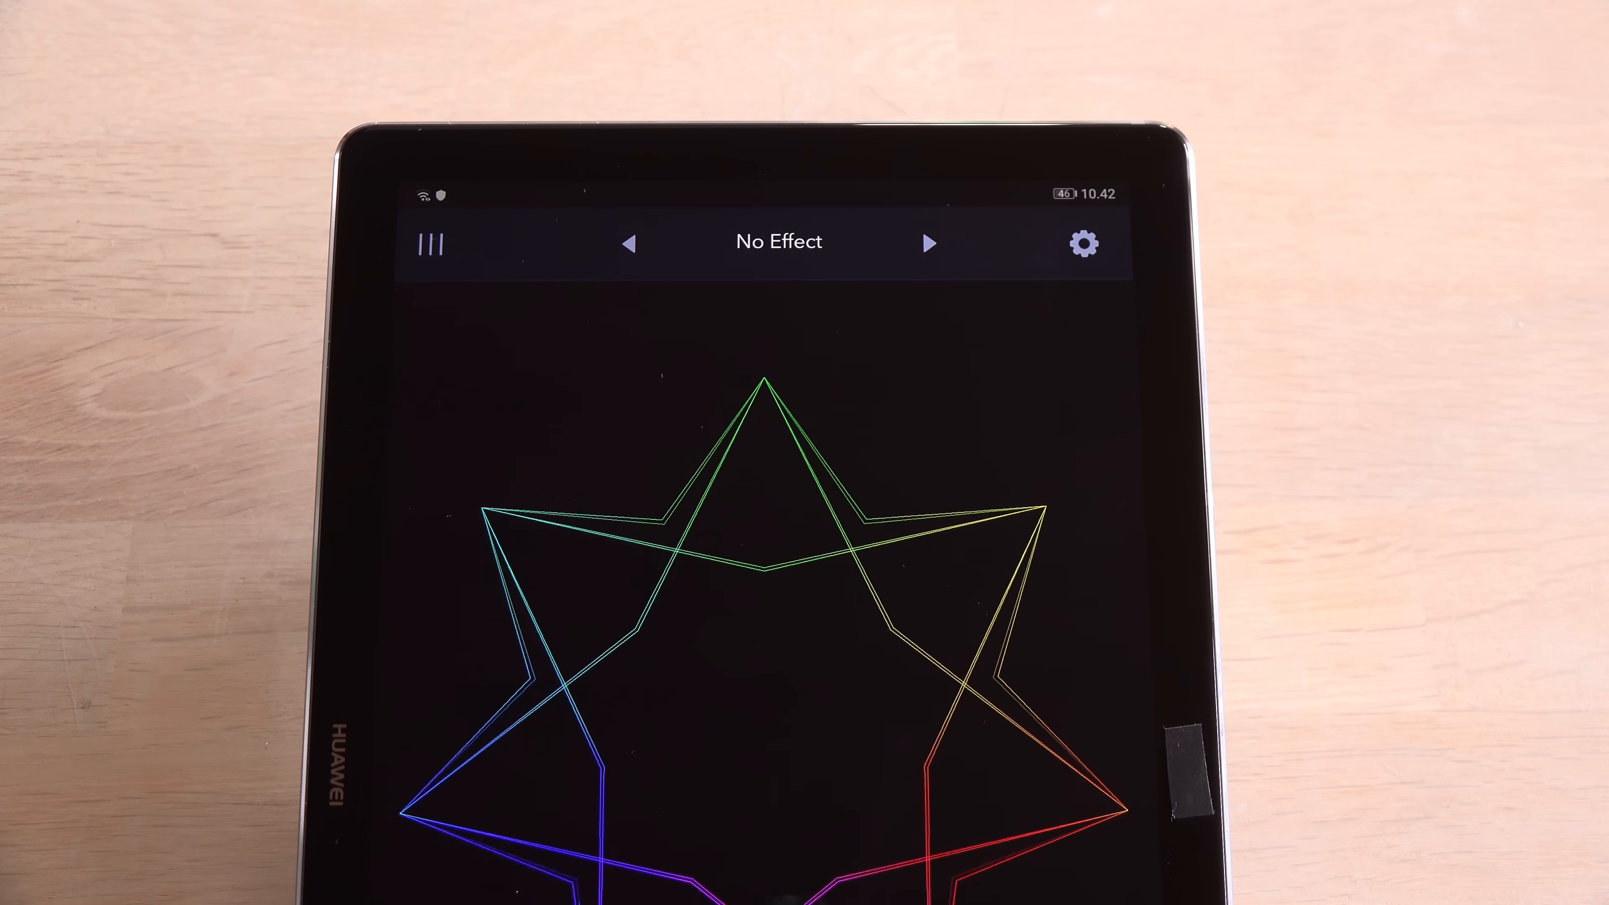
# - Switch the LaserOS colour mode to Manual, revealing max/min red, green and blue sliders
pyautogui.click(1083, 243)
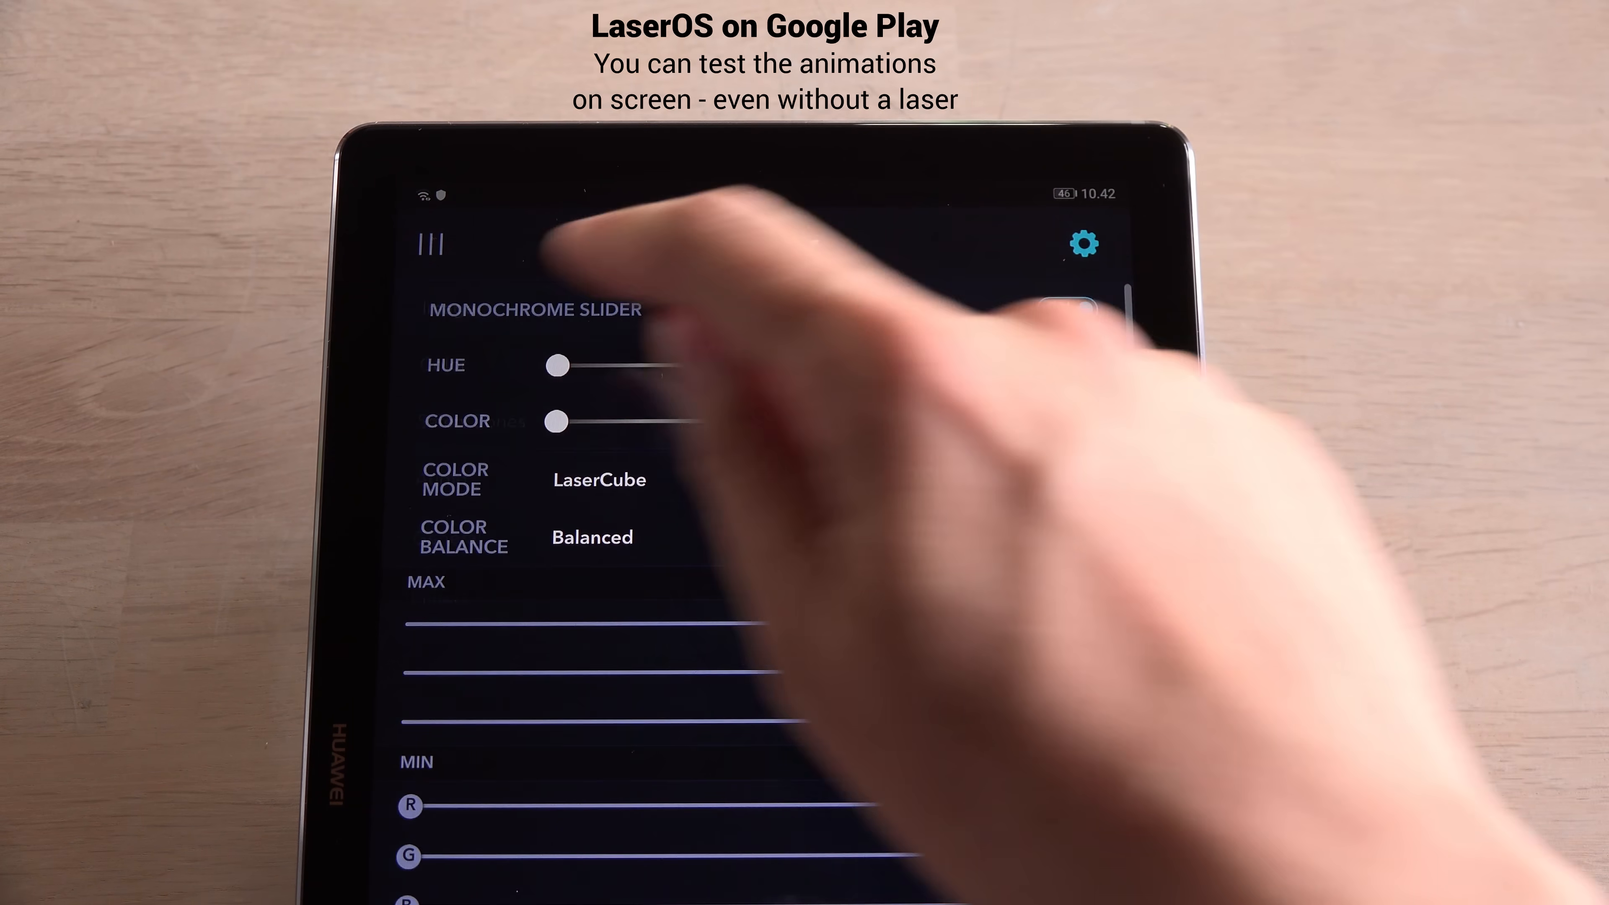
pyautogui.click(821, 536)
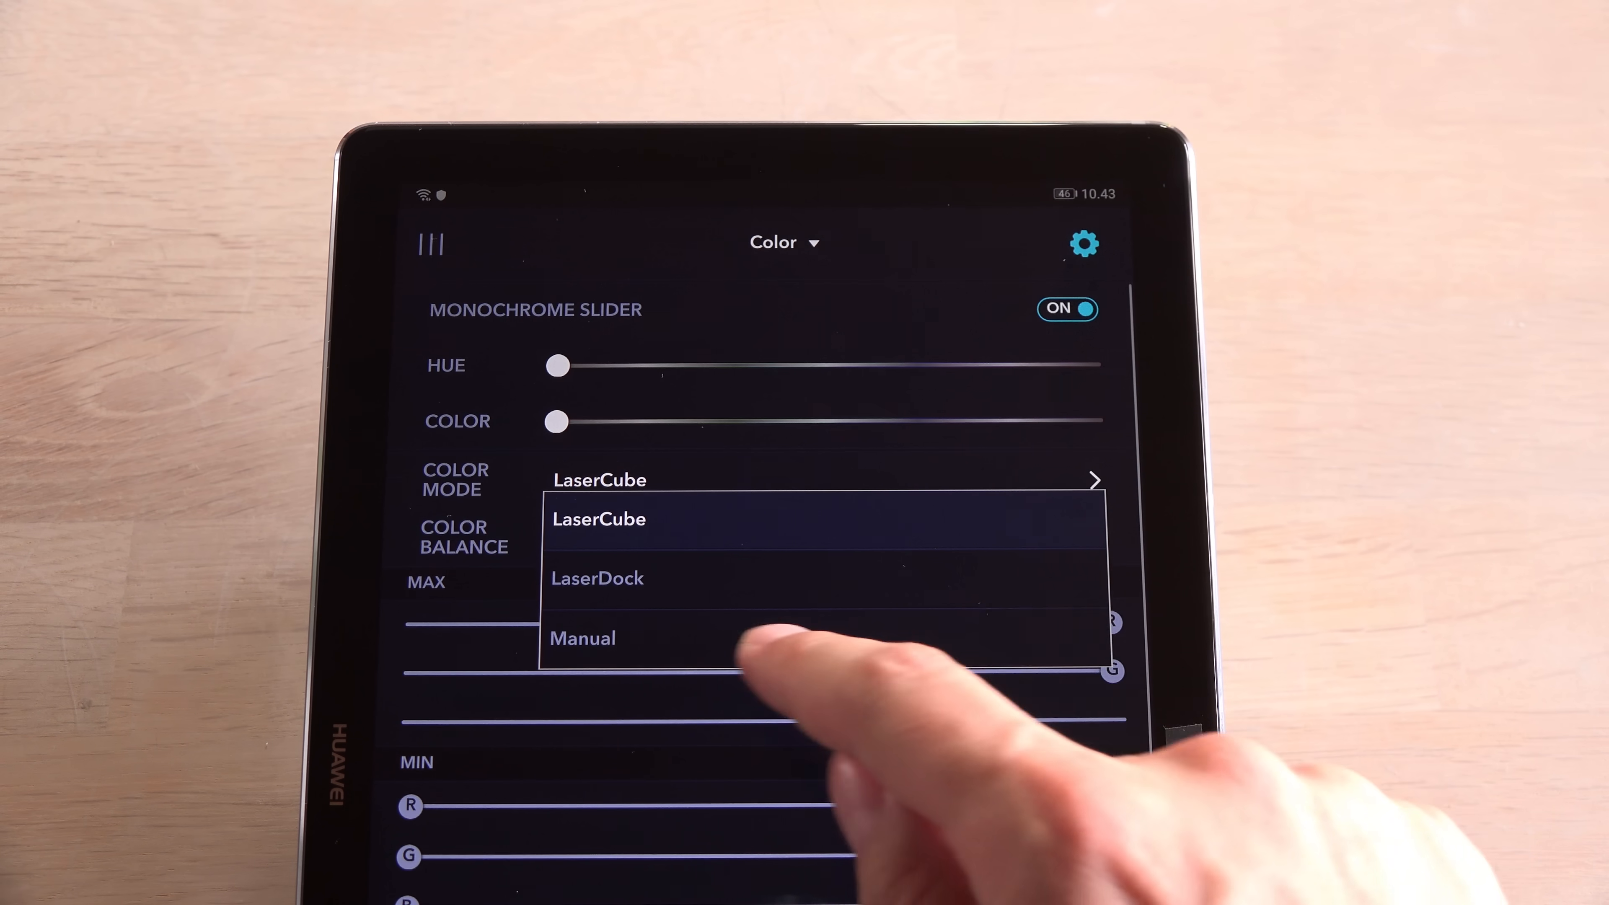
pyautogui.click(583, 636)
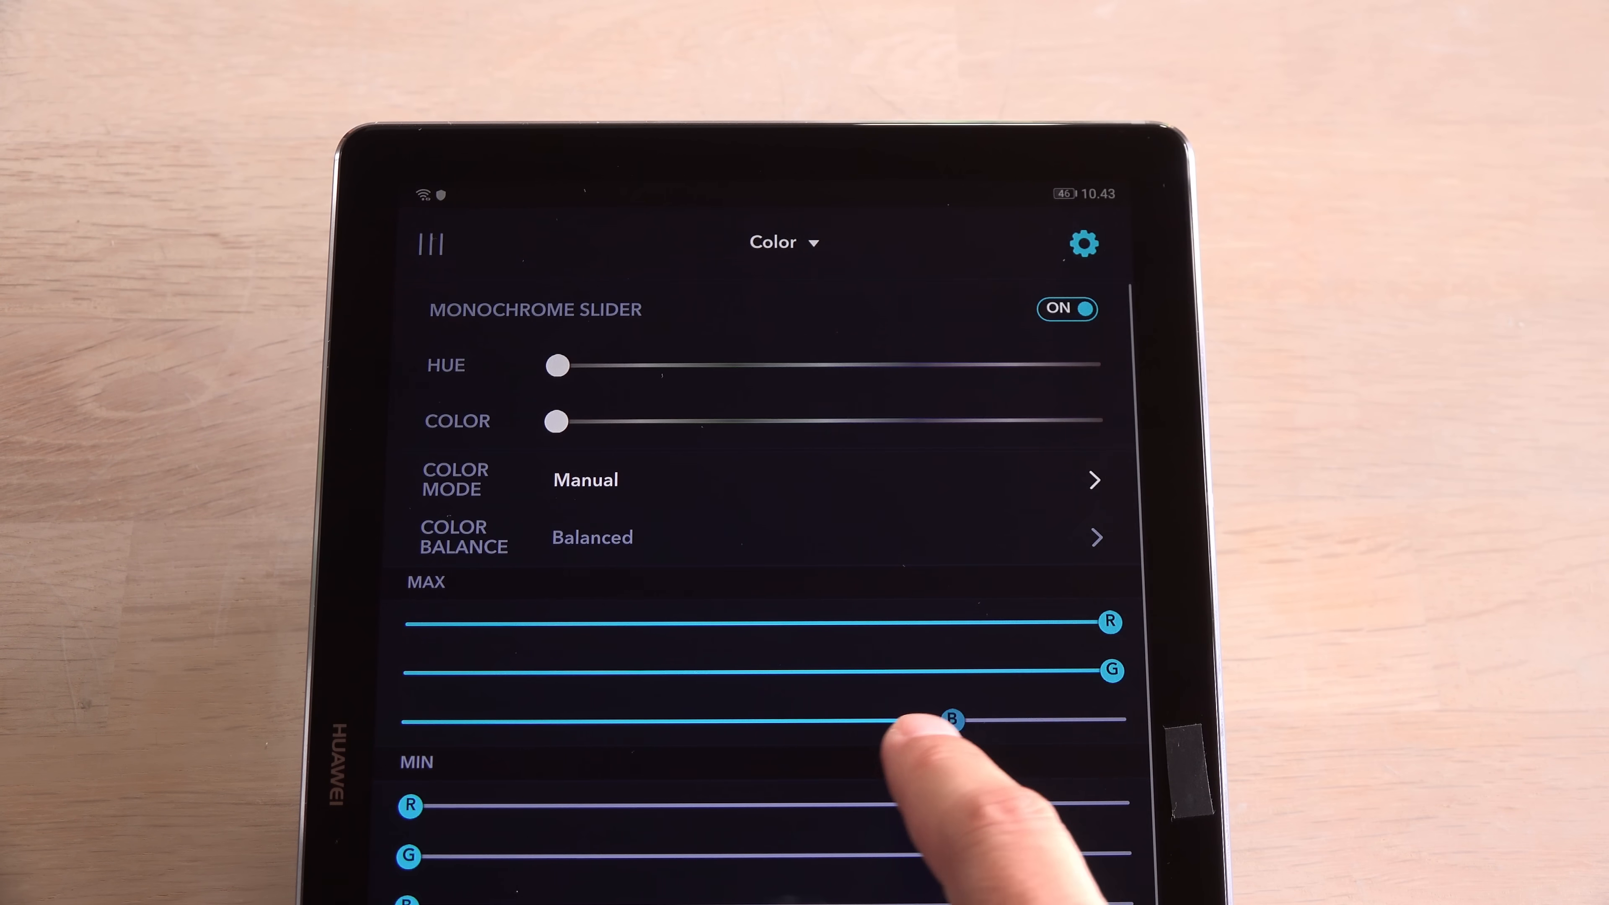